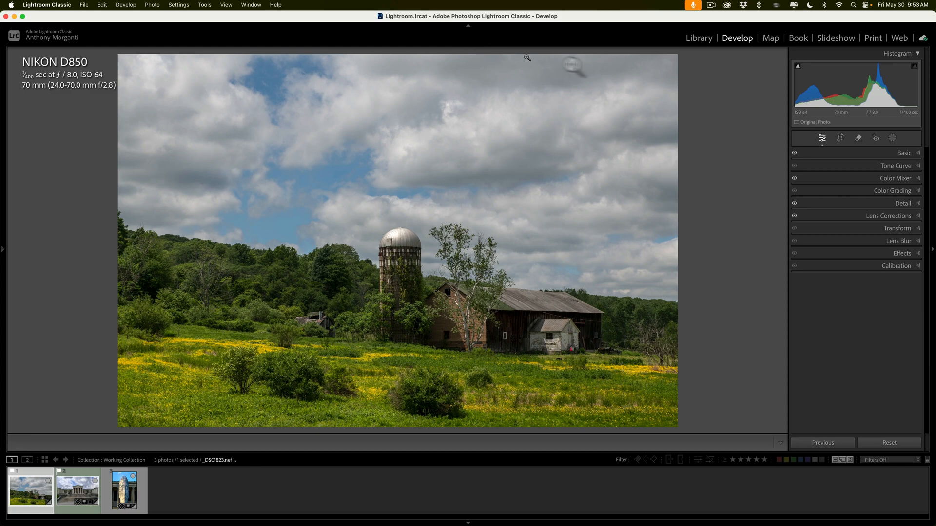
Step: Create a Select Sky mask (Mask 1) over the sky above the barn and silo
click(867, 53)
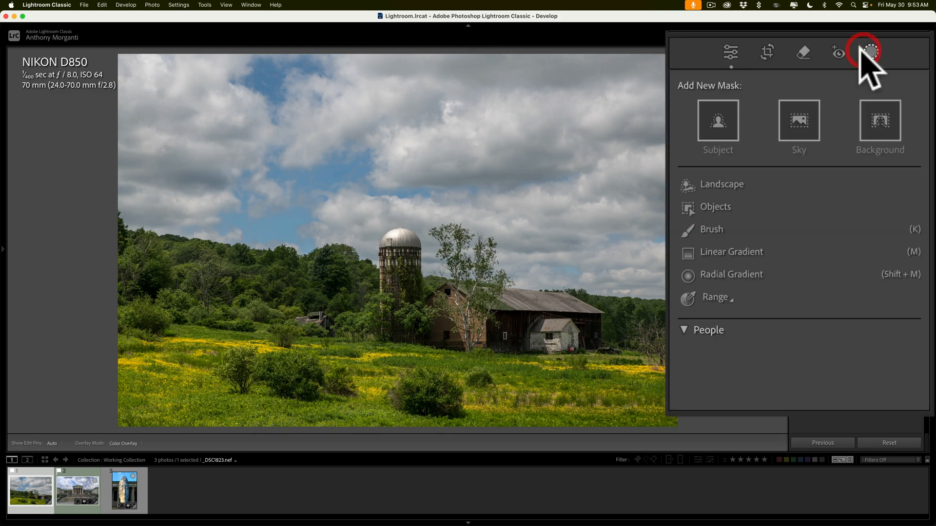
click(799, 121)
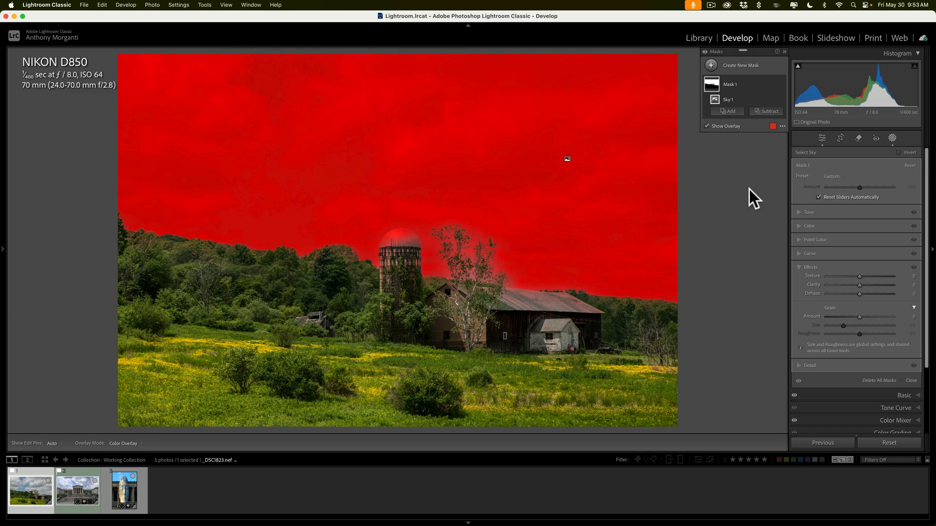
mouse_move(521, 306)
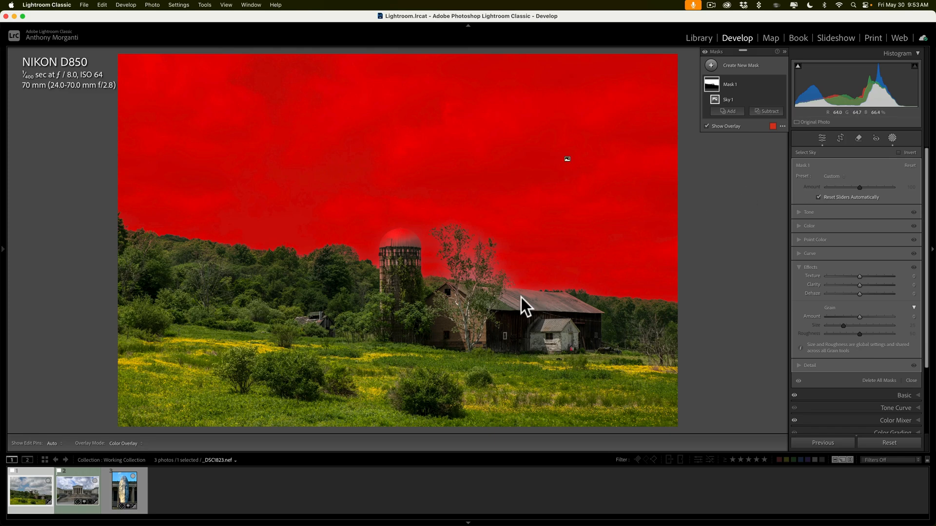
mouse_move(418, 305)
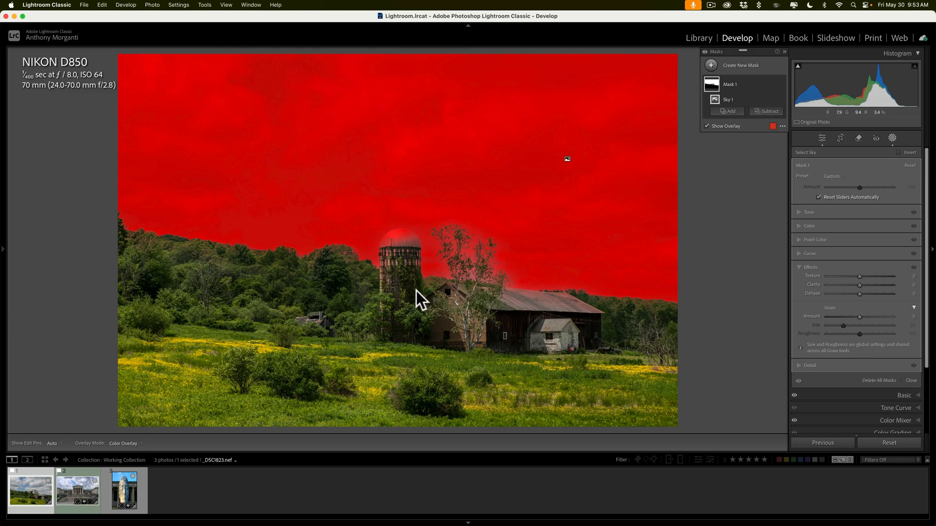
mouse_move(427, 276)
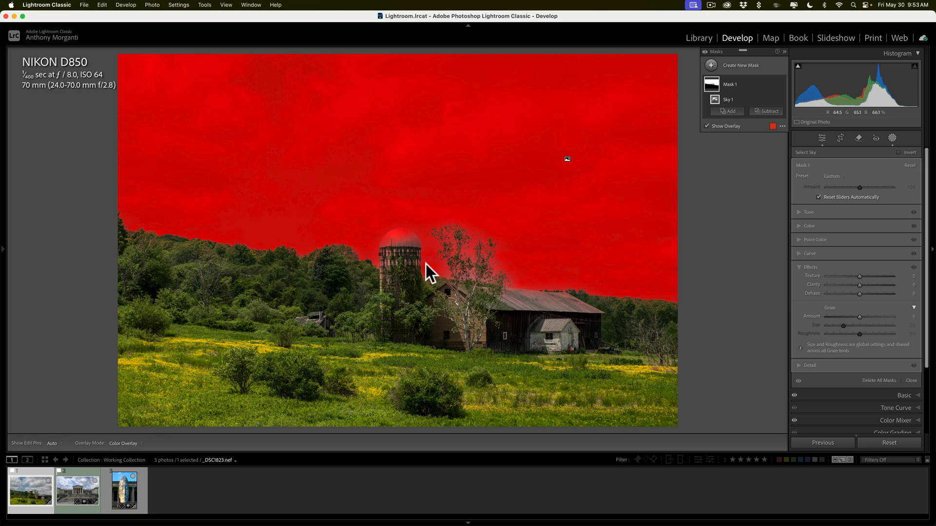
Step: Set the sky mask's Texture to 52, Clarity to 42 and fine-tune its Dehaze amount
key(cmd+=)
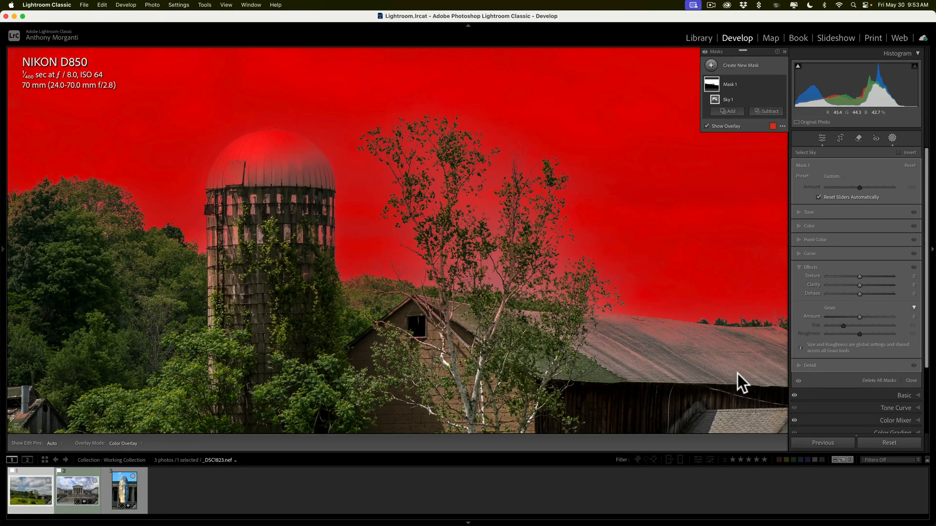
mouse_move(670, 348)
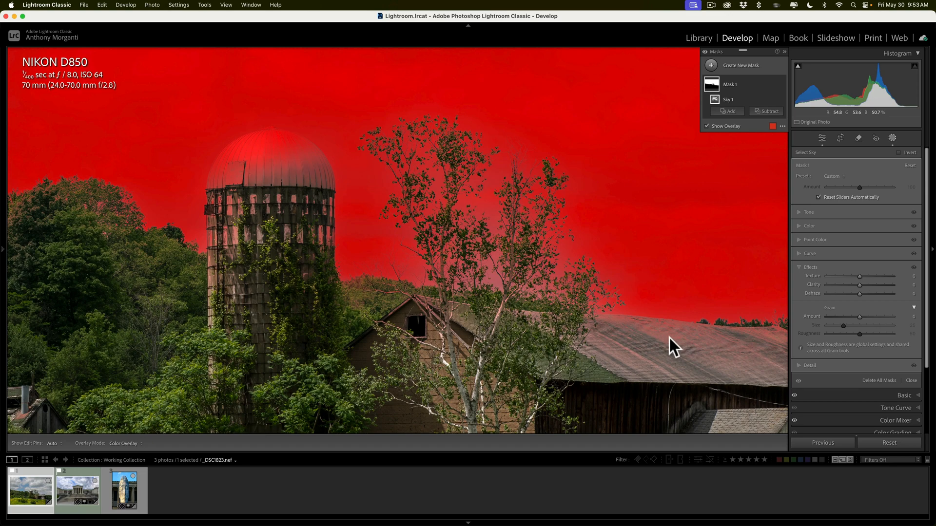
mouse_move(863, 306)
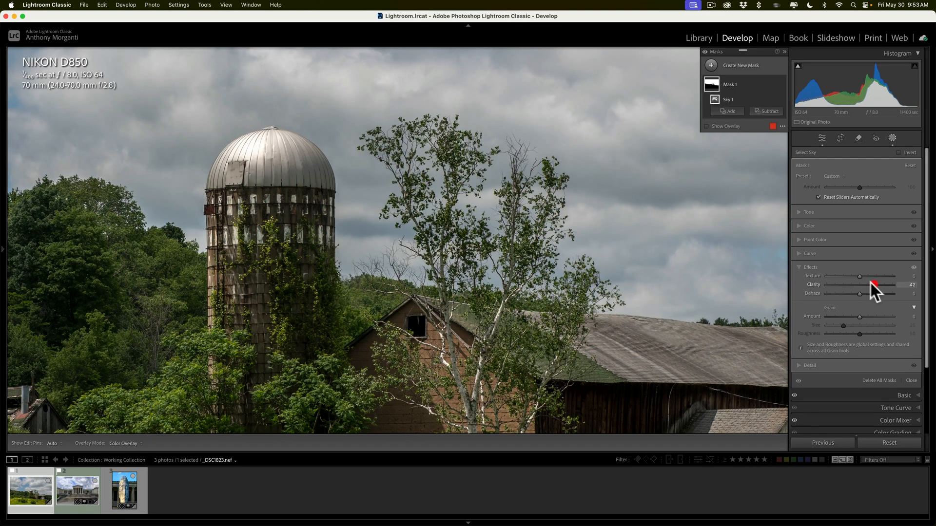
drag(860, 276, 877, 276)
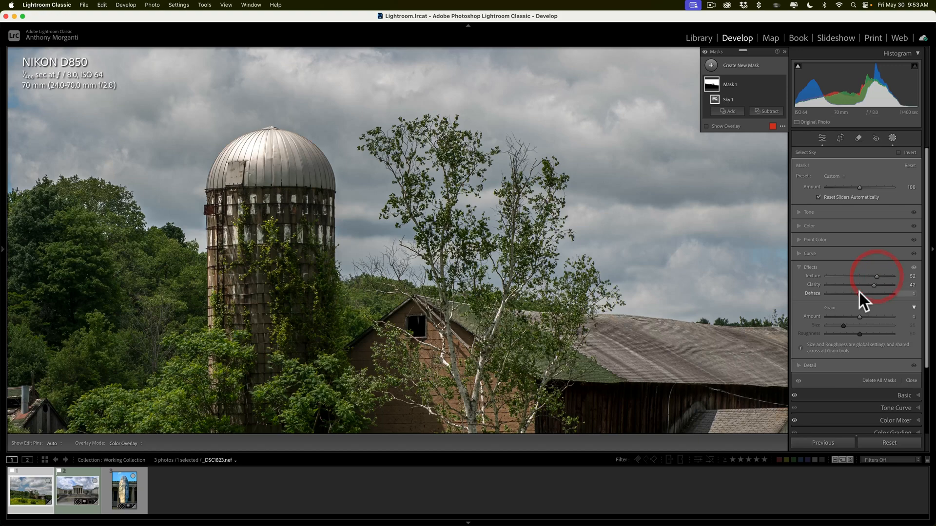
drag(863, 294, 886, 293)
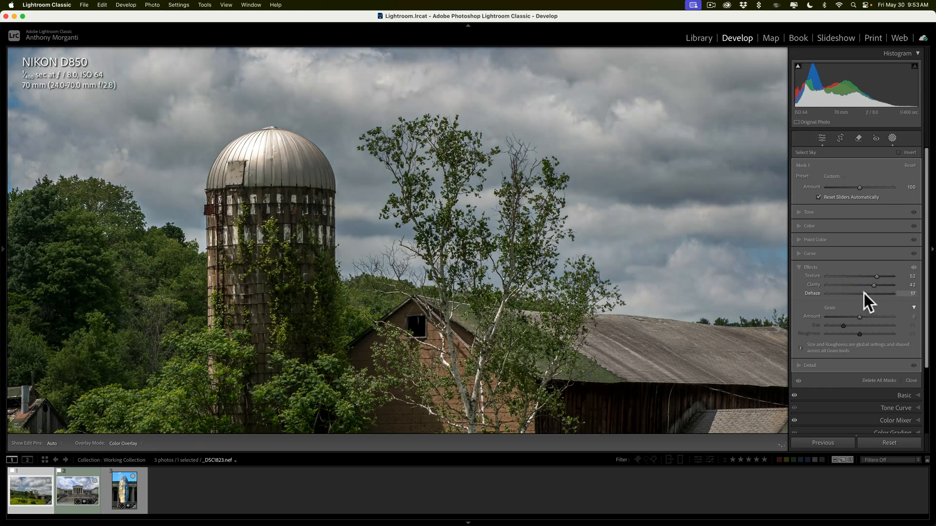
drag(868, 293, 895, 293)
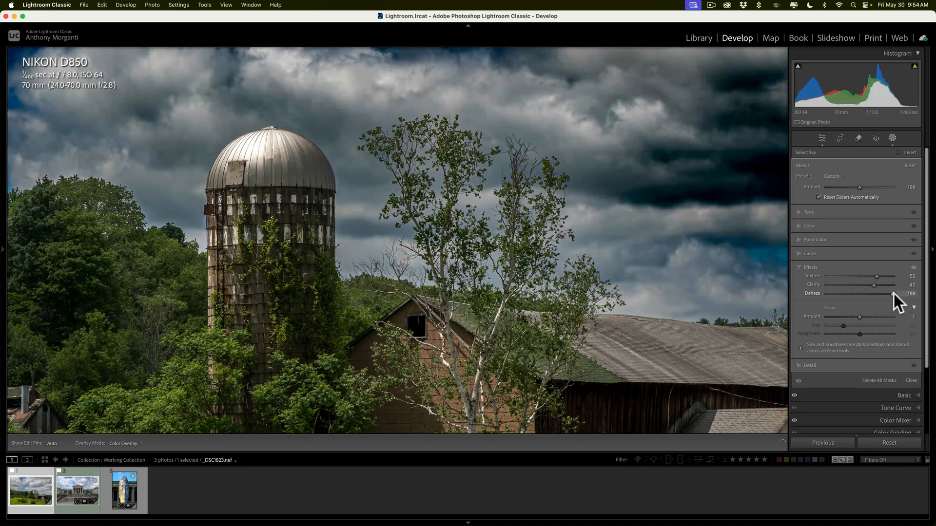
drag(892, 293, 877, 293)
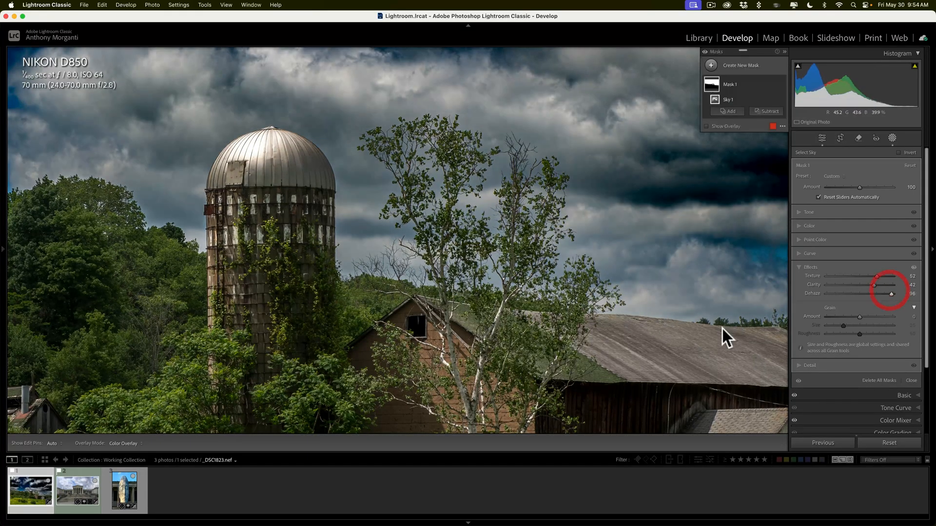
drag(891, 293, 867, 293)
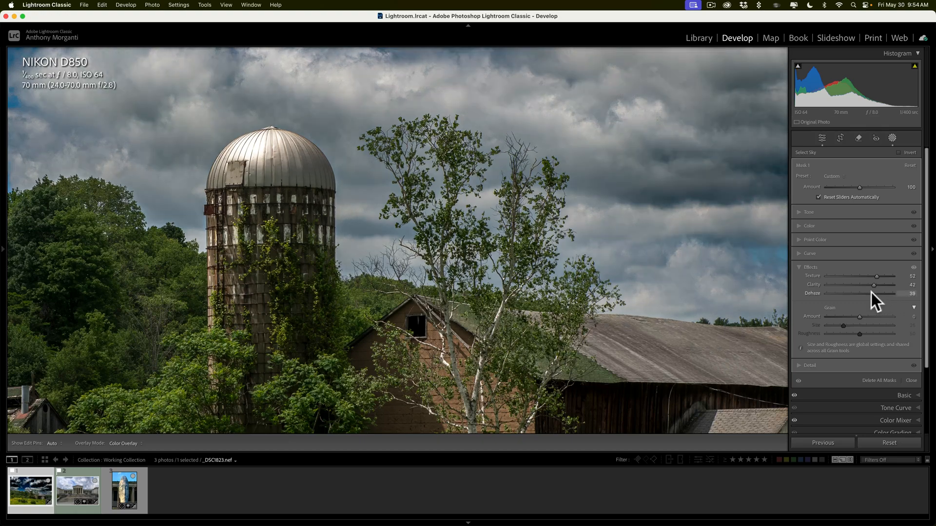
drag(860, 293, 908, 293)
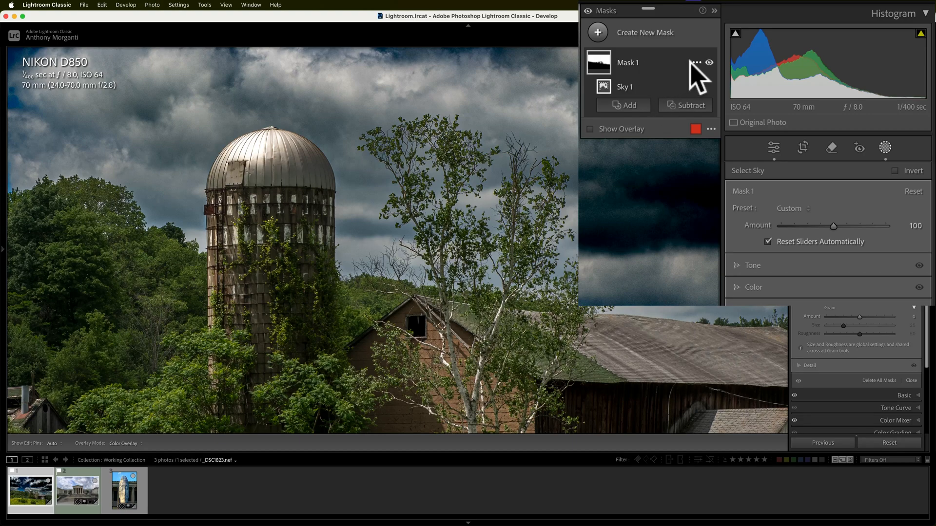
Step: Intersect Mask 1 with a fresh Select Sky, then lower the sky's dehaze slightly
click(698, 63)
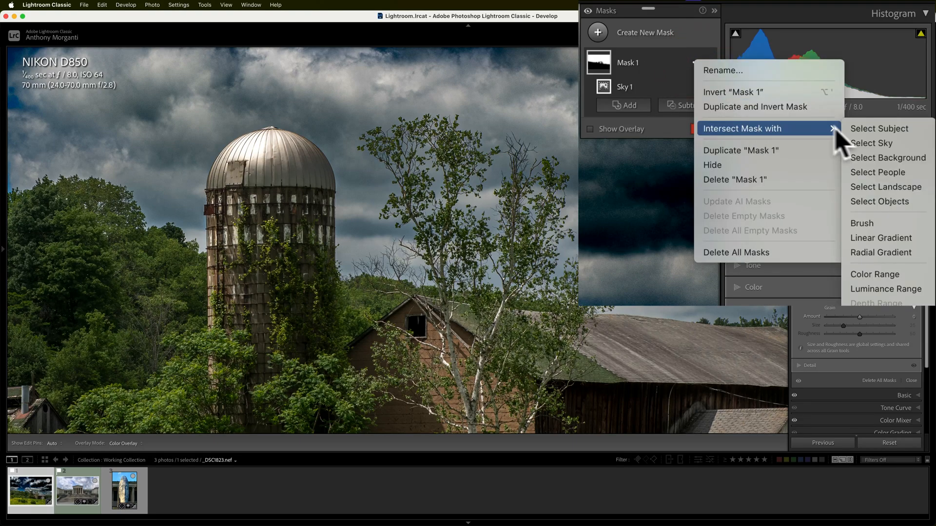
mouse_move(870, 146)
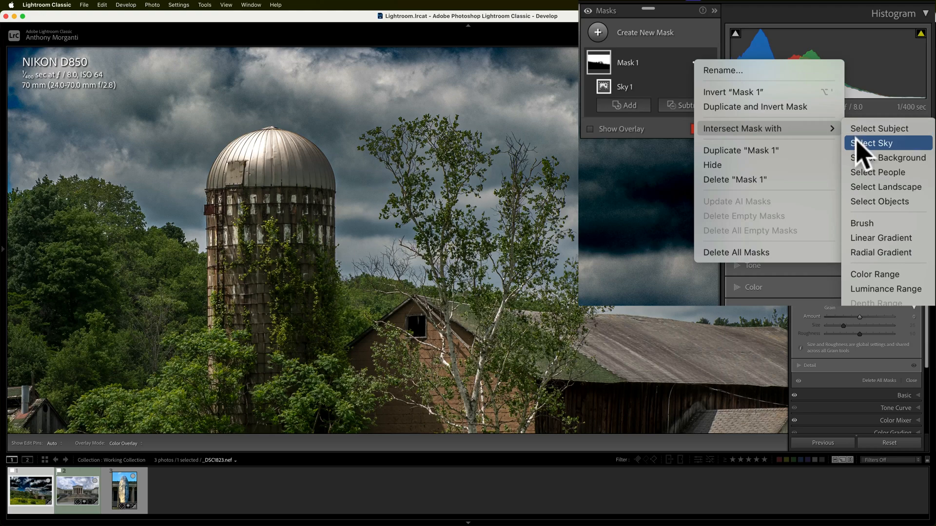
click(874, 143)
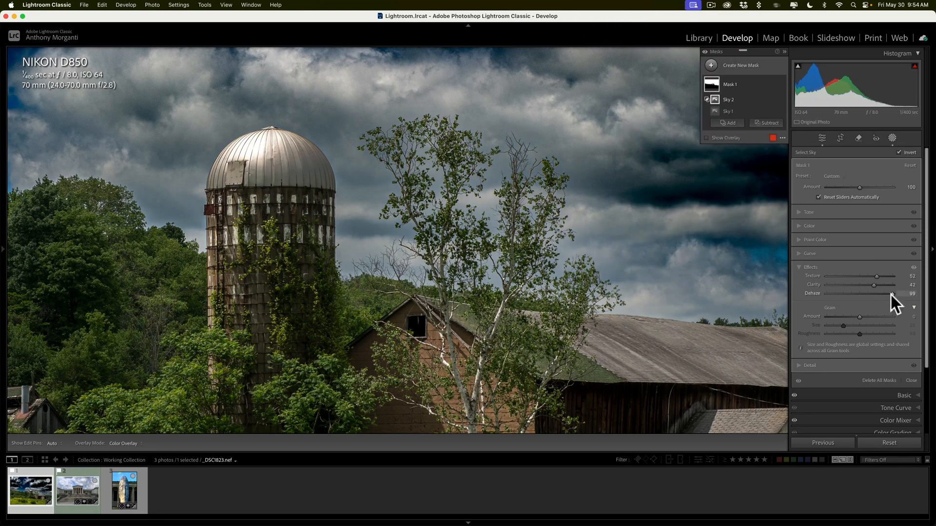
drag(889, 293, 874, 293)
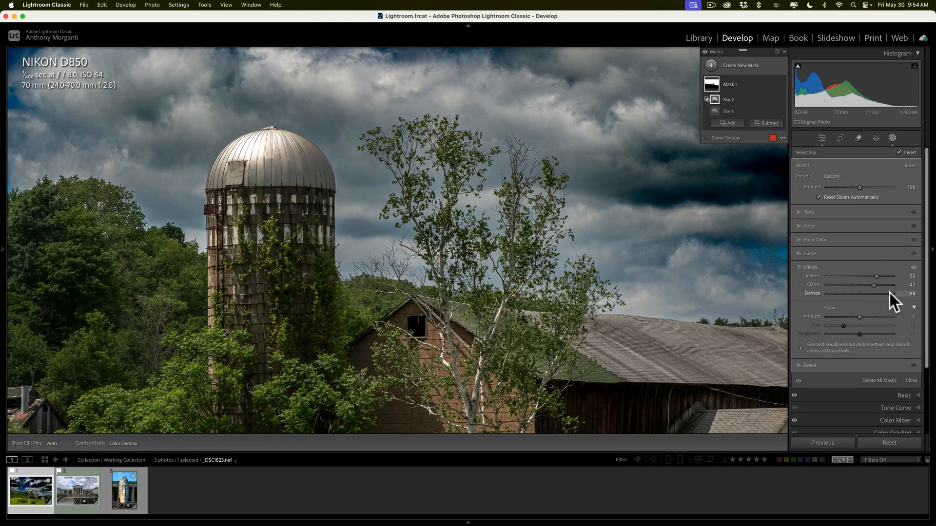
drag(889, 293, 872, 294)
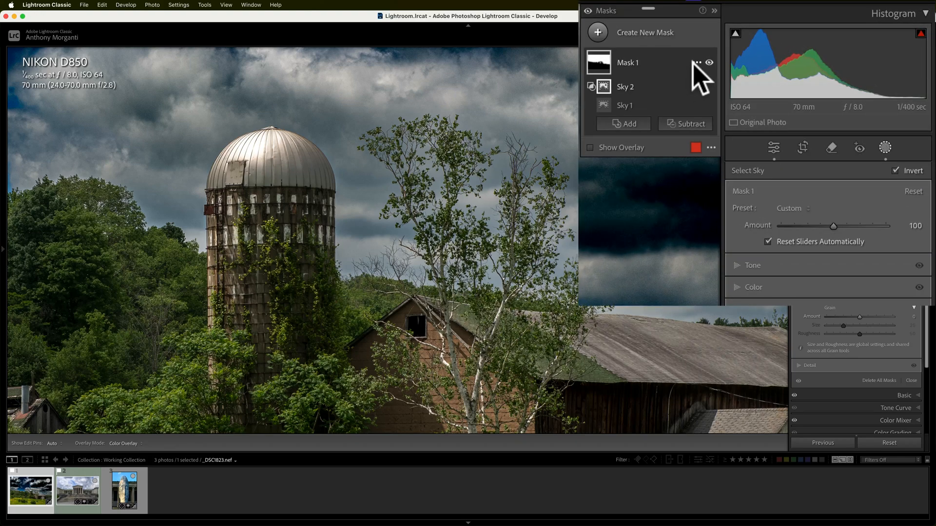
Step: Intersect Mask 1 with another Select Sky and settle on dehaze 23, clarity 31, texture 44
click(697, 62)
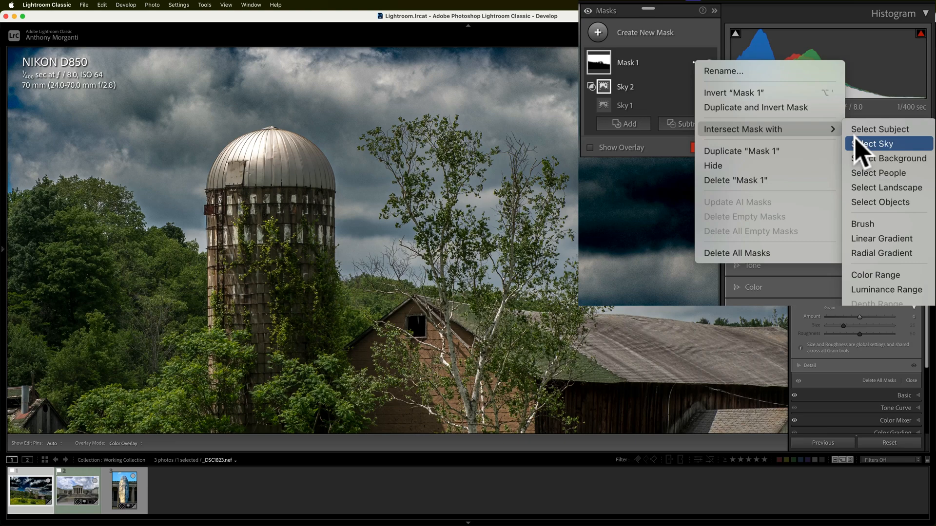
click(883, 144)
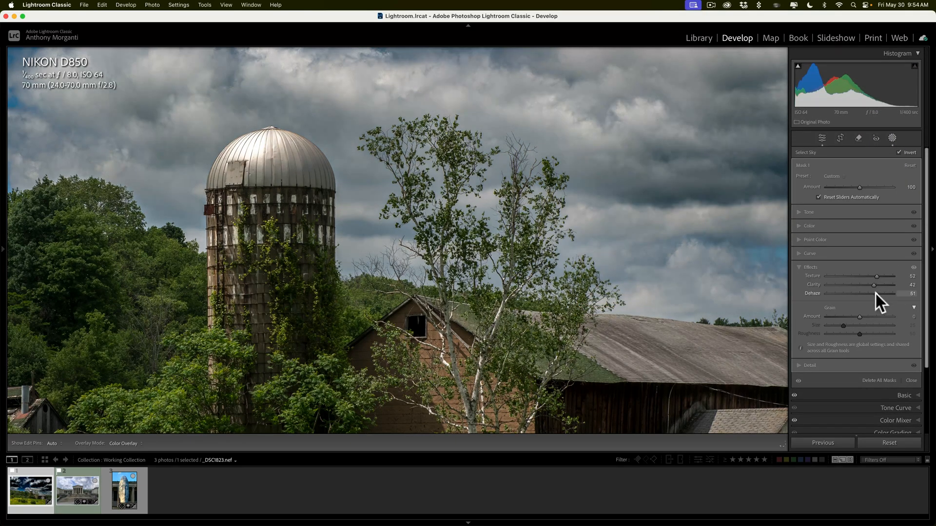
drag(868, 293, 889, 293)
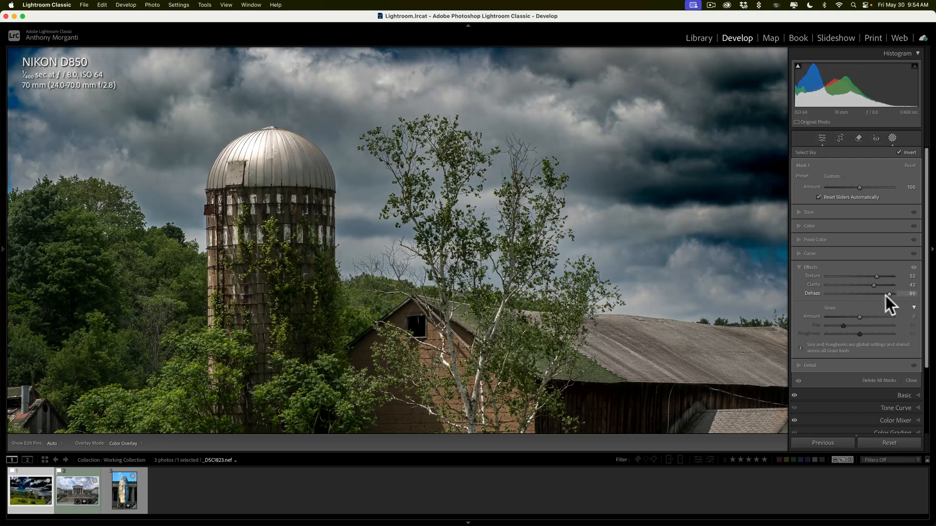
drag(888, 294, 894, 293)
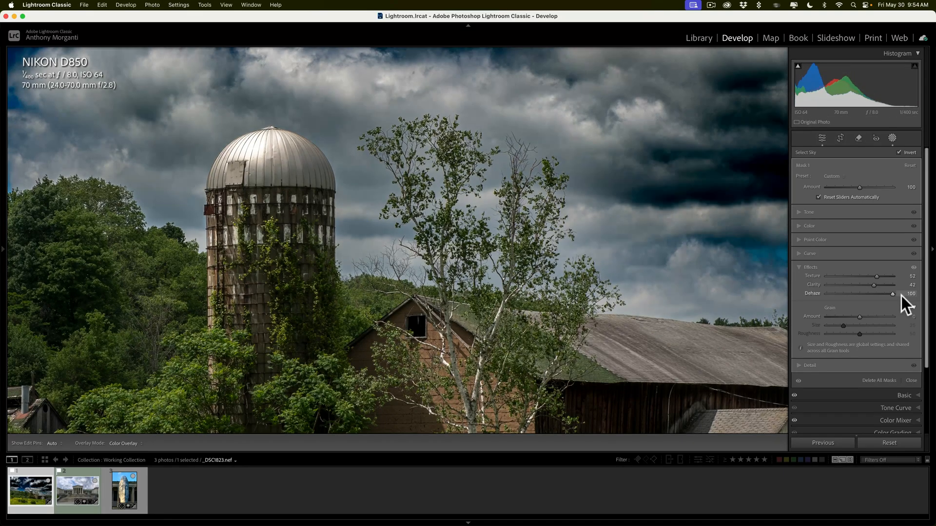
drag(892, 293, 878, 294)
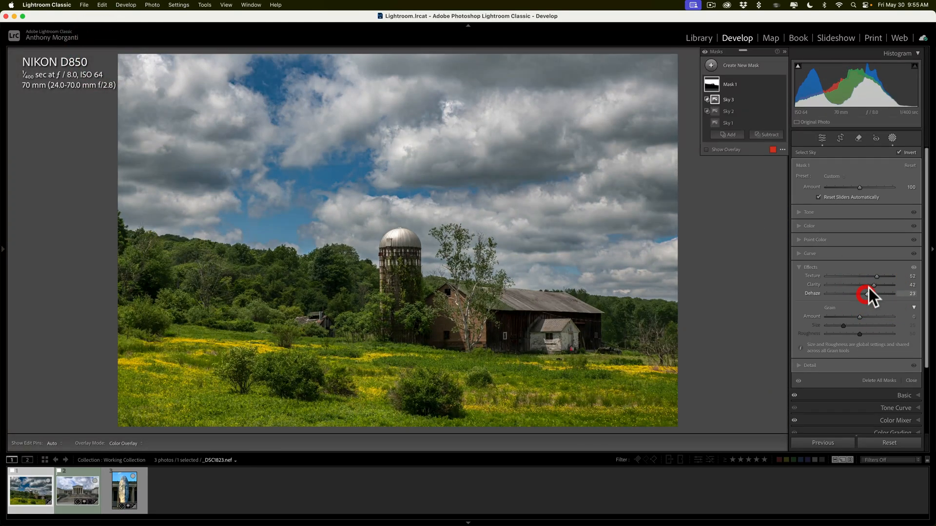
drag(876, 285, 867, 285)
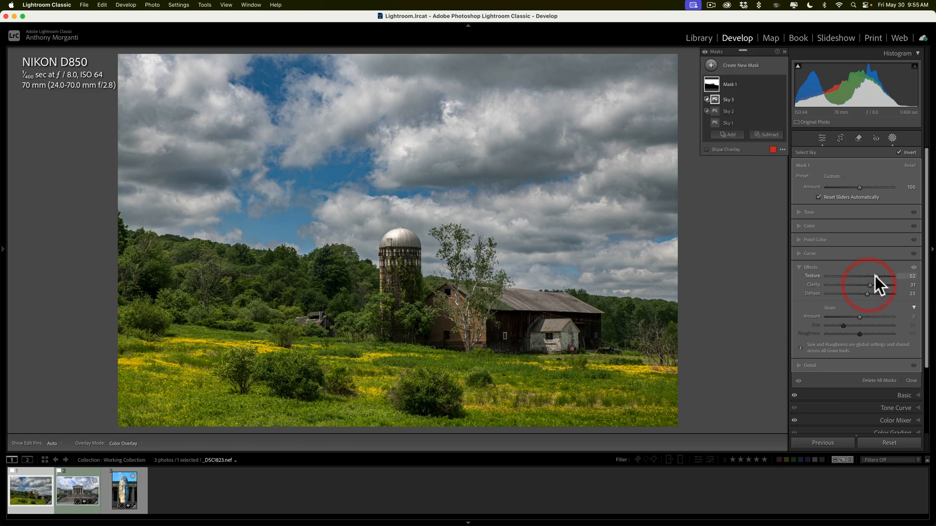
drag(877, 276, 873, 276)
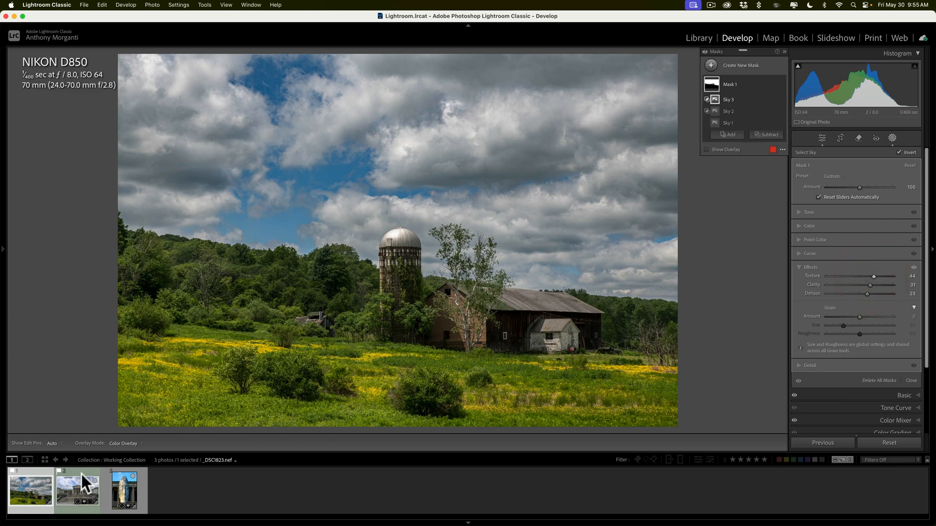
Step: Switch to the second photo, the columned building above the steps, in the Filmstrip
click(72, 491)
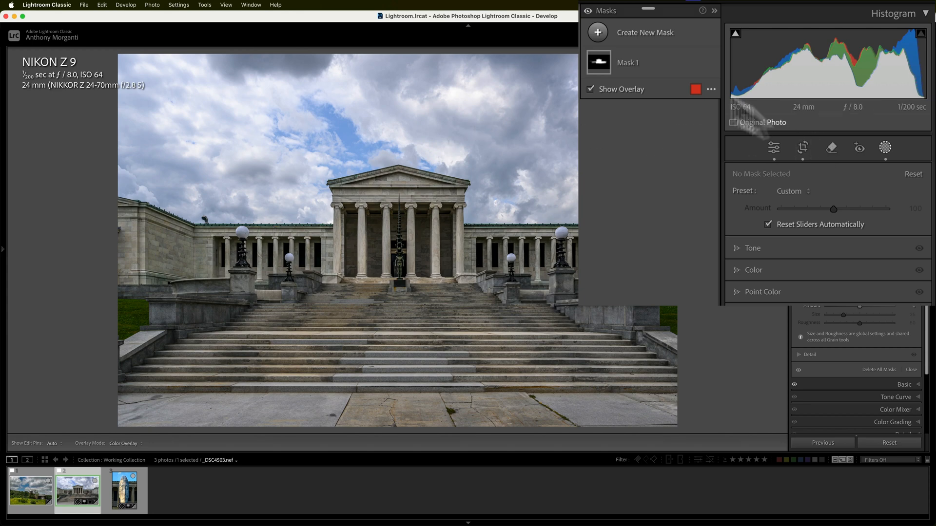
Step: Add a new Select Sky mask on the museum photo and pull its Exposure down to −4
click(597, 32)
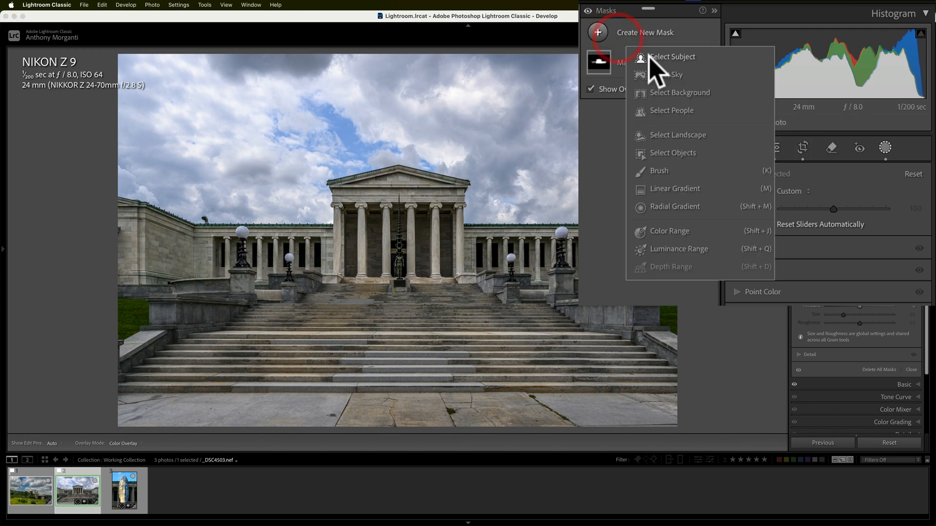
click(677, 74)
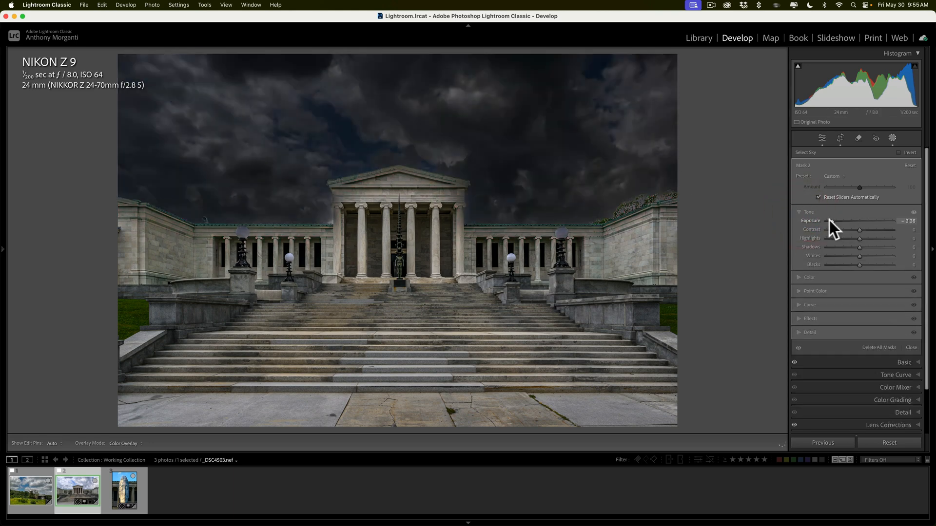
drag(858, 220, 825, 220)
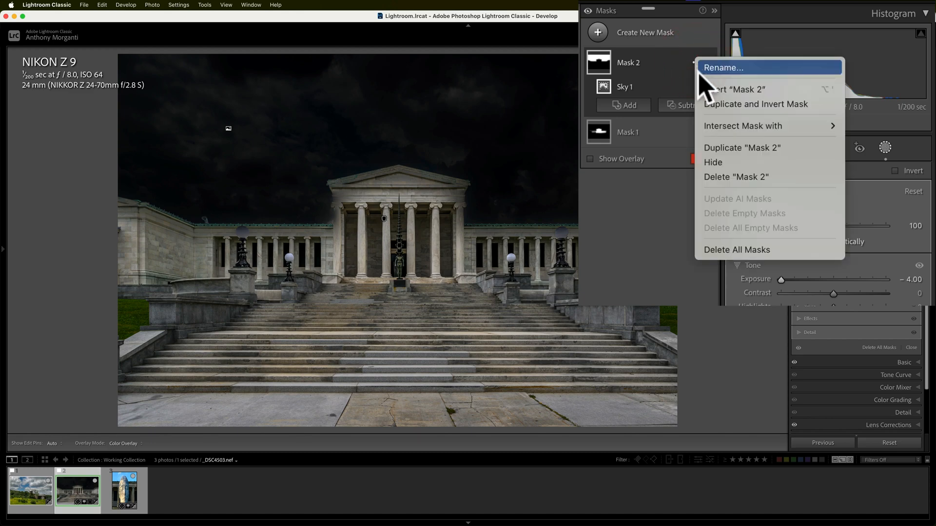
mouse_move(757, 125)
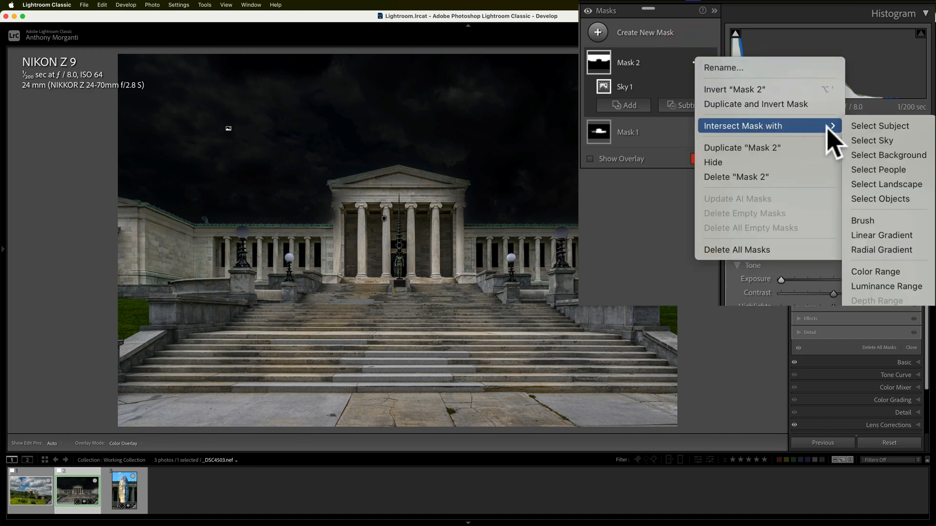
Step: Intersect Mask 2 with a second Select Sky to refine the museum sky's edges
click(871, 141)
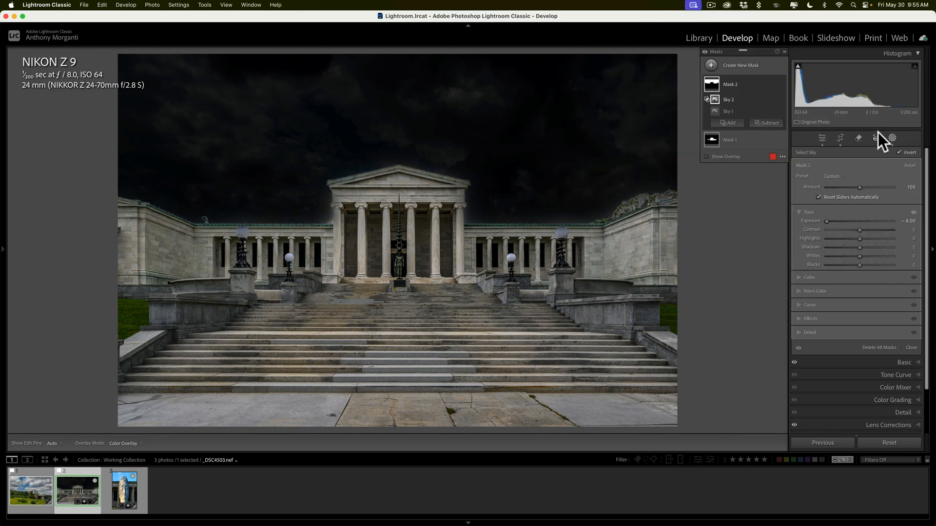
mouse_move(830, 224)
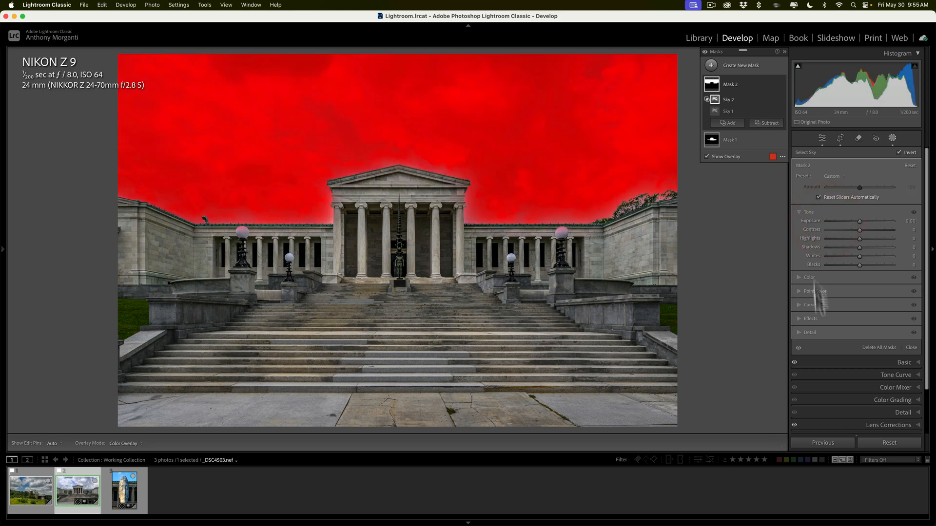
Step: In the mask's Effects, give the museum sky texture 13, clarity 21 and dehaze 25
click(810, 318)
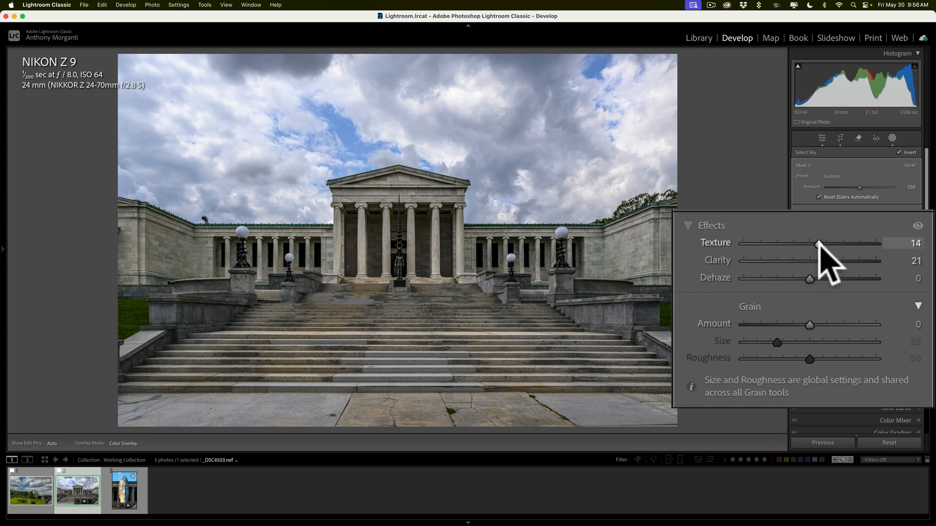
drag(809, 279, 834, 279)
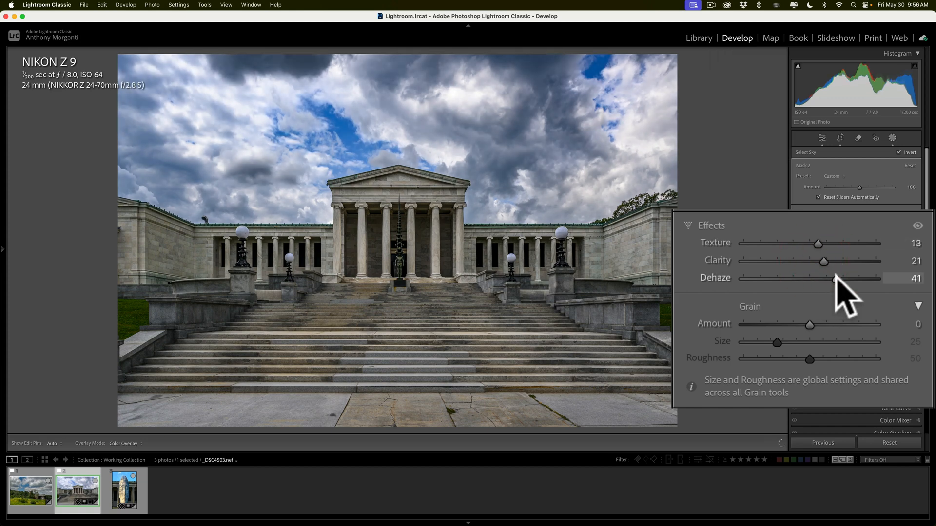
drag(833, 278, 823, 277)
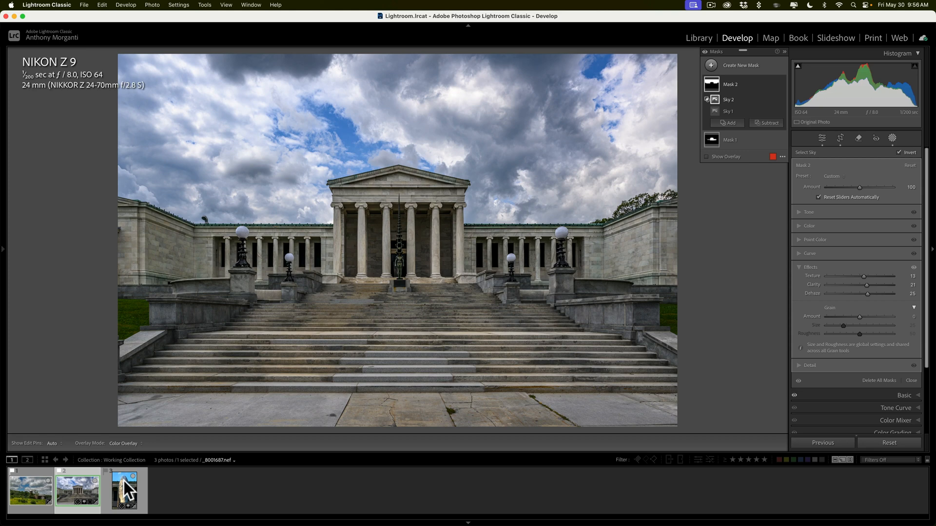
Step: On the statue photo, add a Select Sky mask and drag its Exposure to −4 to check edges
click(128, 489)
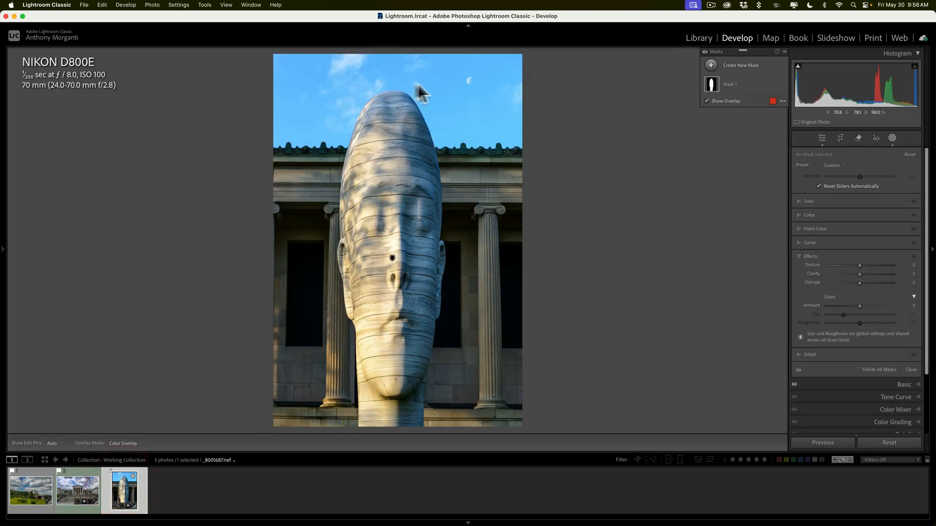
mouse_move(370, 150)
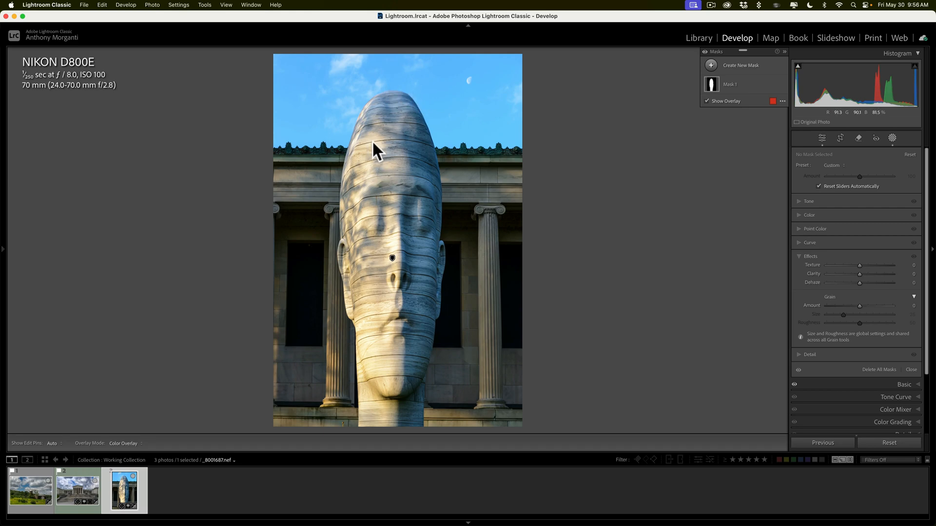
mouse_move(671, 108)
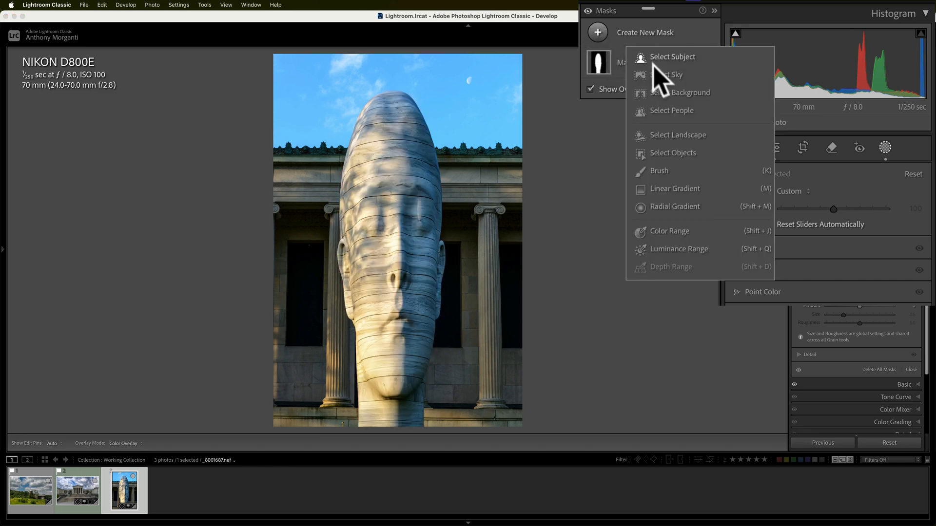
click(671, 74)
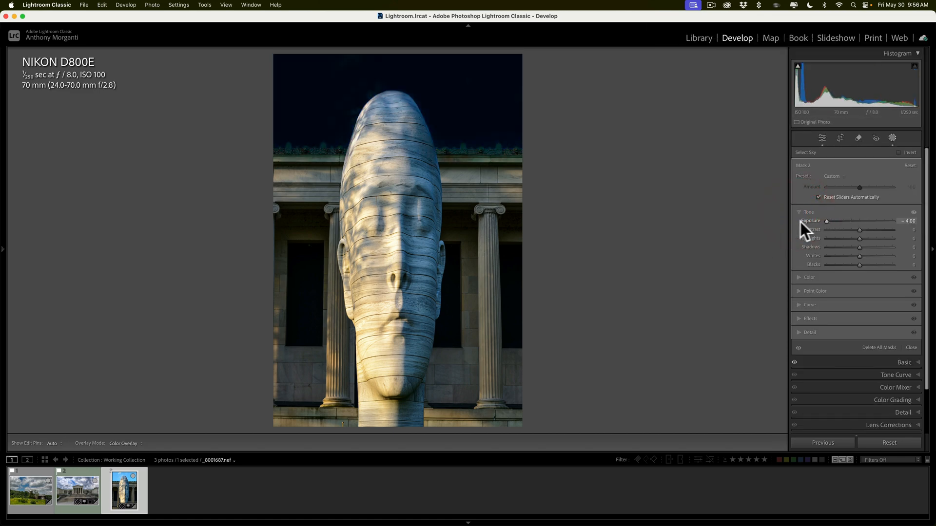
drag(826, 221, 892, 221)
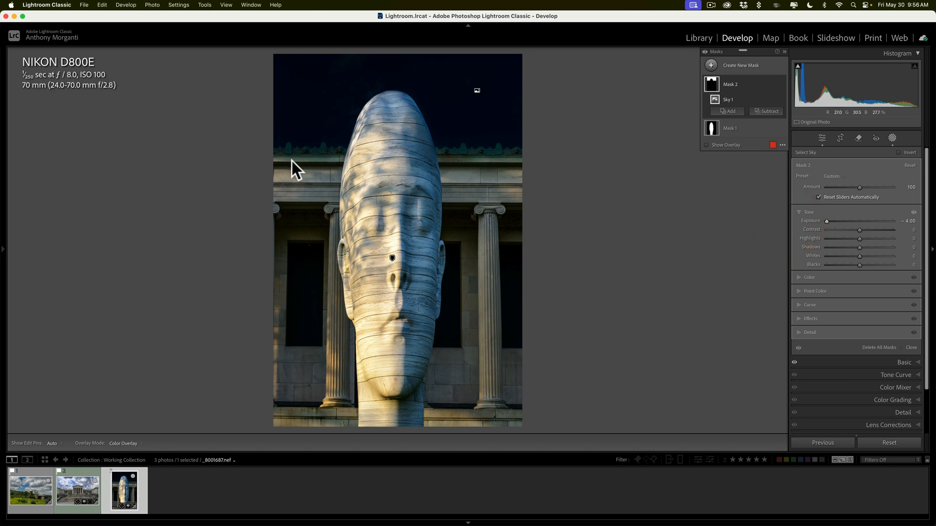
drag(826, 222, 850, 222)
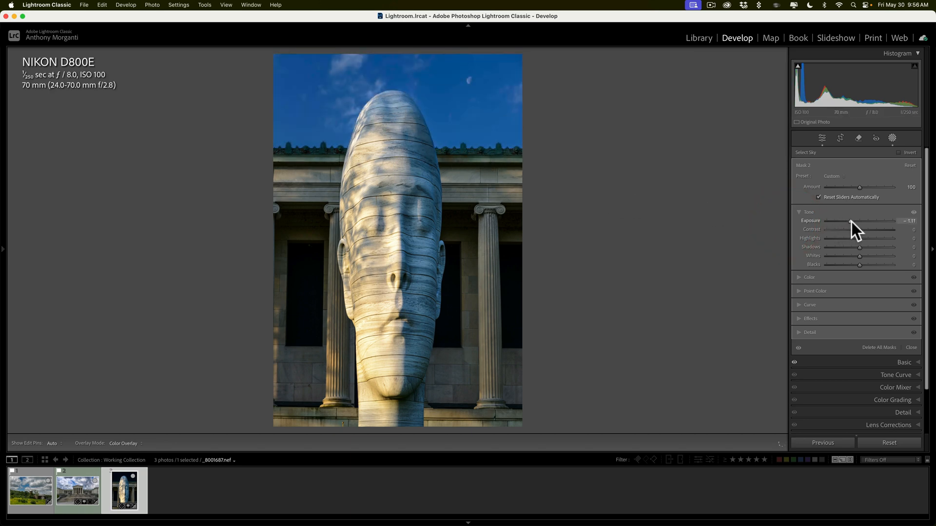
drag(852, 222, 781, 279)
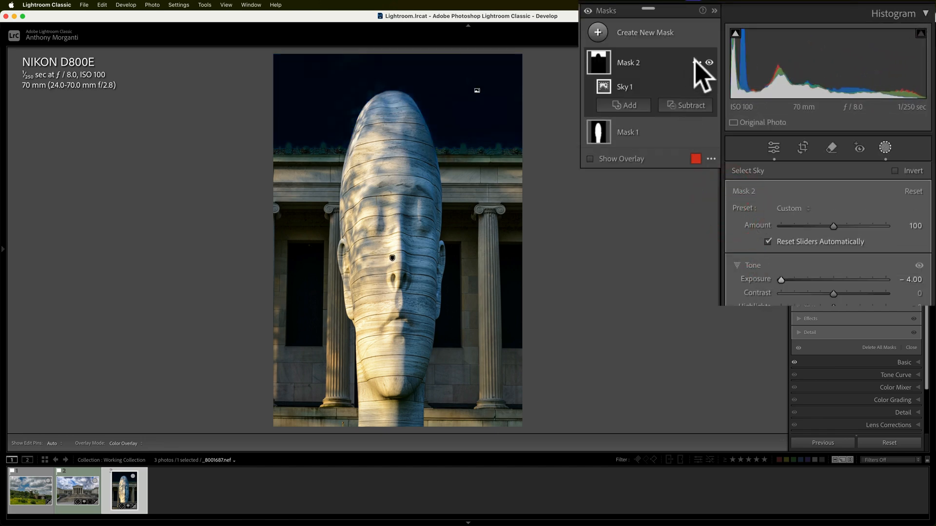
Step: Intersect the statue's sky mask twice with further Select Sky selections
click(693, 63)
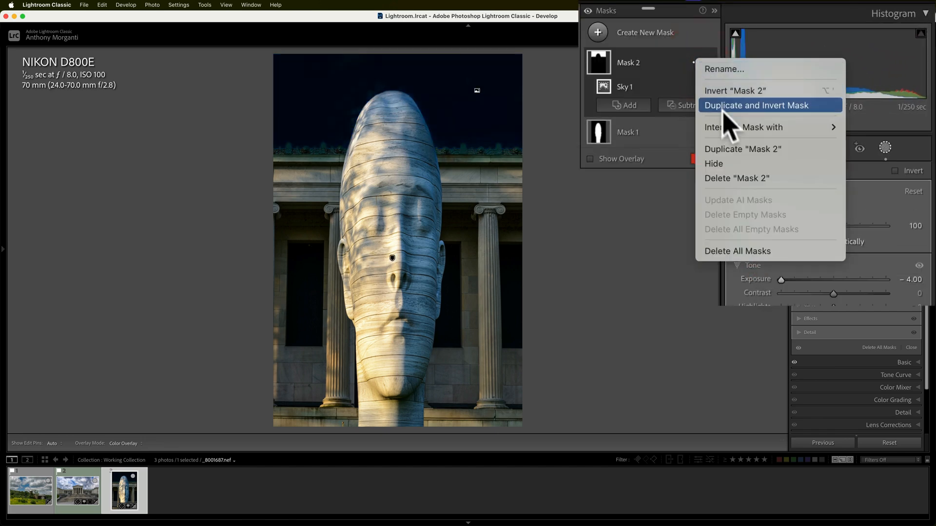
mouse_move(762, 127)
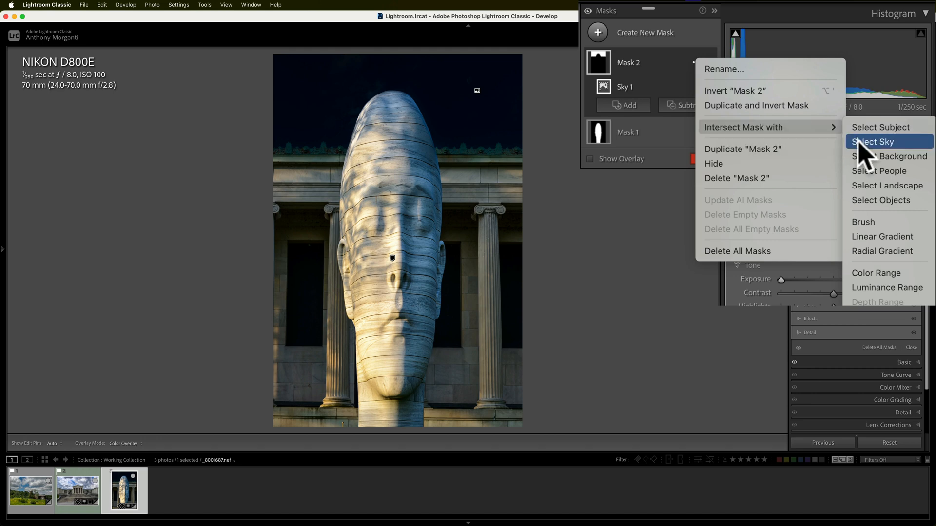
click(877, 143)
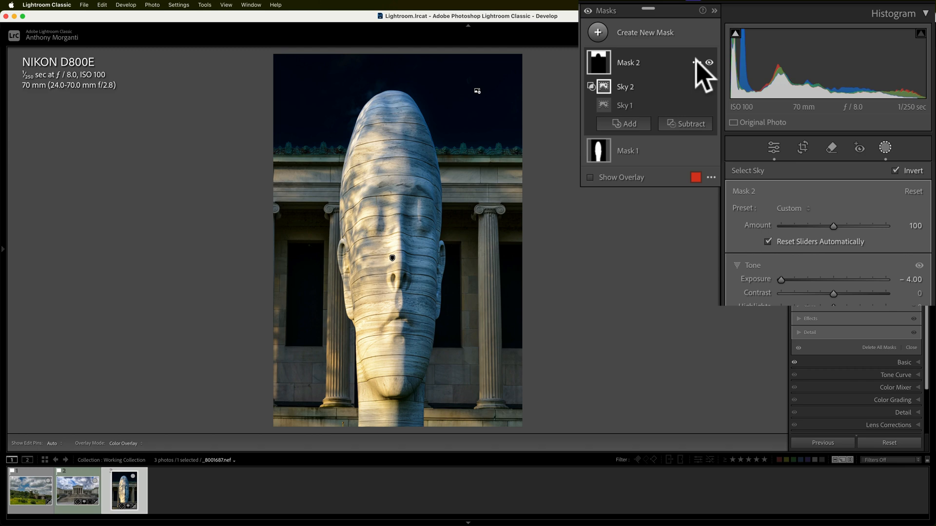
click(694, 62)
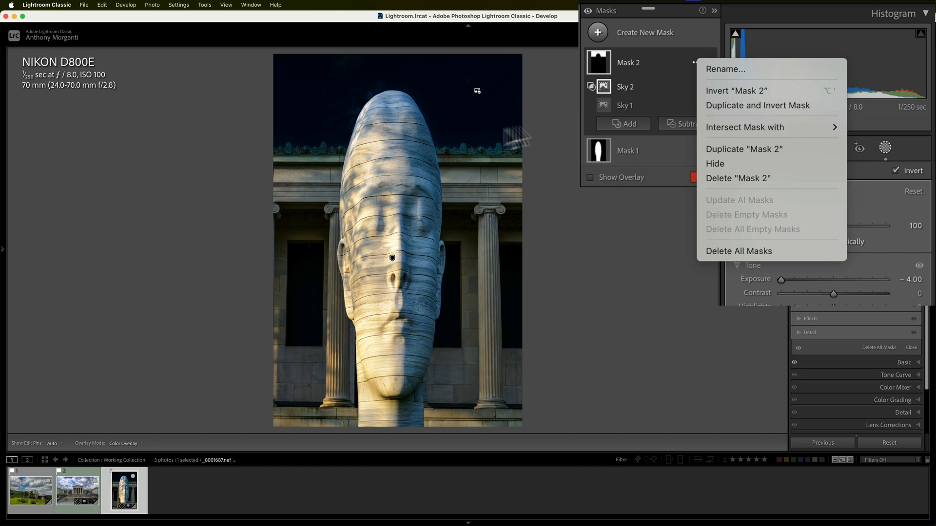
mouse_move(744, 68)
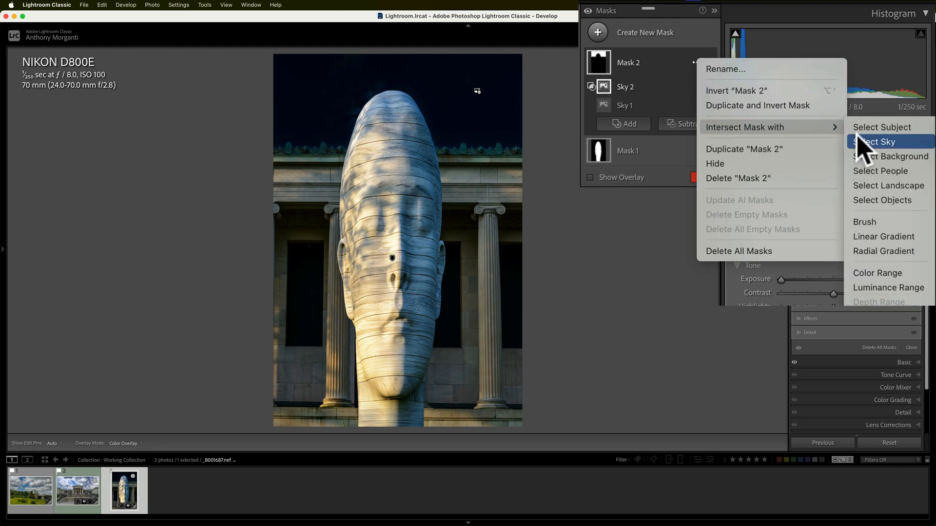
click(881, 141)
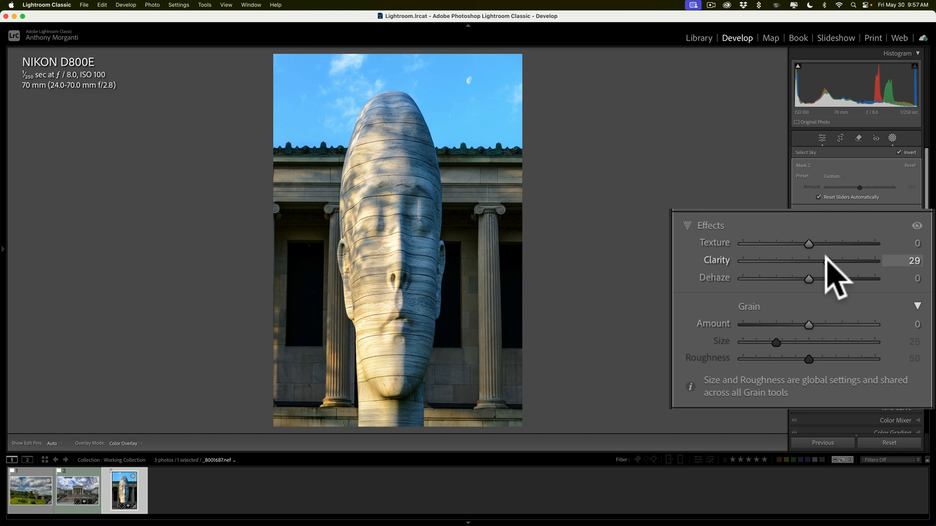
Step: Raise clarity on the statue photo's sky mask and close the masking tools
drag(809, 279, 825, 279)
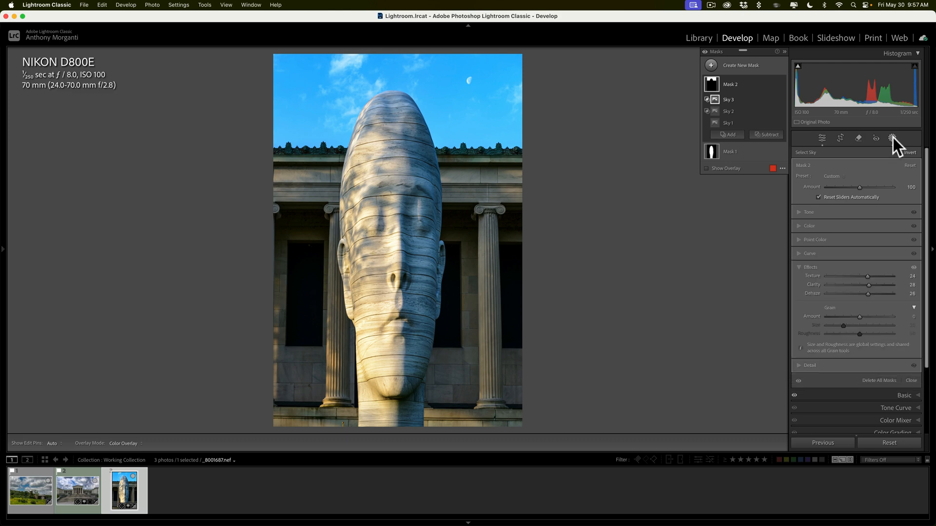
click(911, 380)
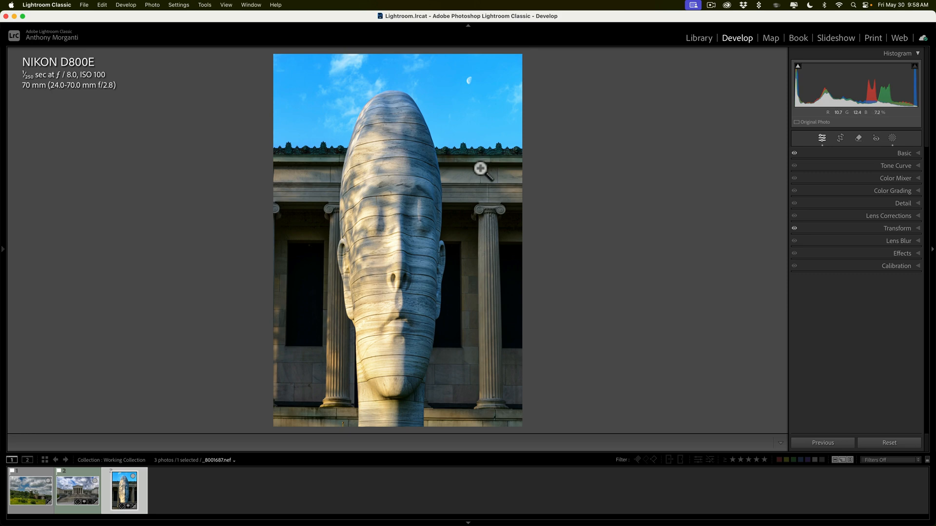
mouse_move(408, 123)
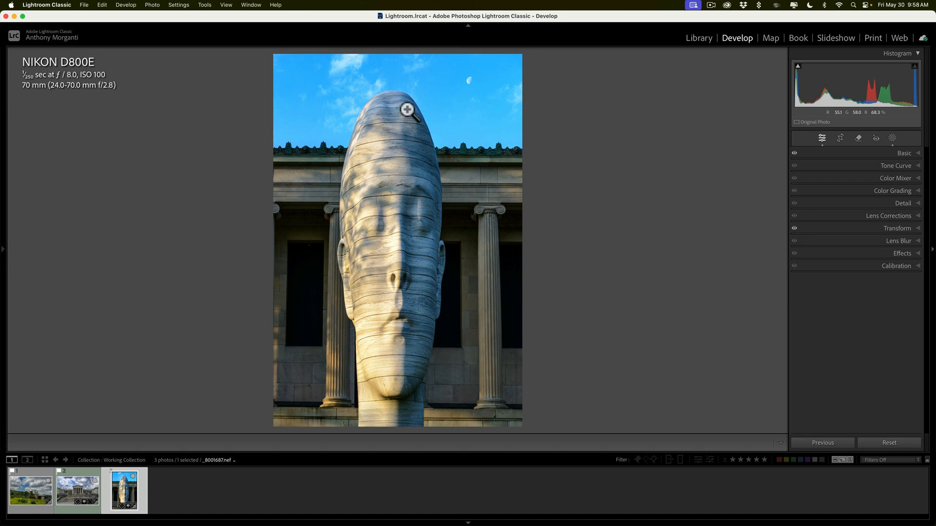
mouse_move(624, 150)
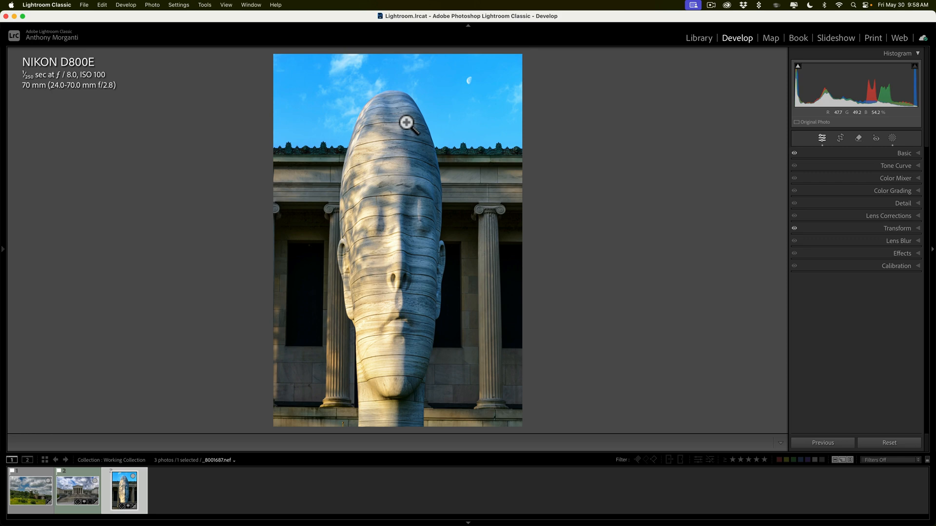
mouse_move(395, 131)
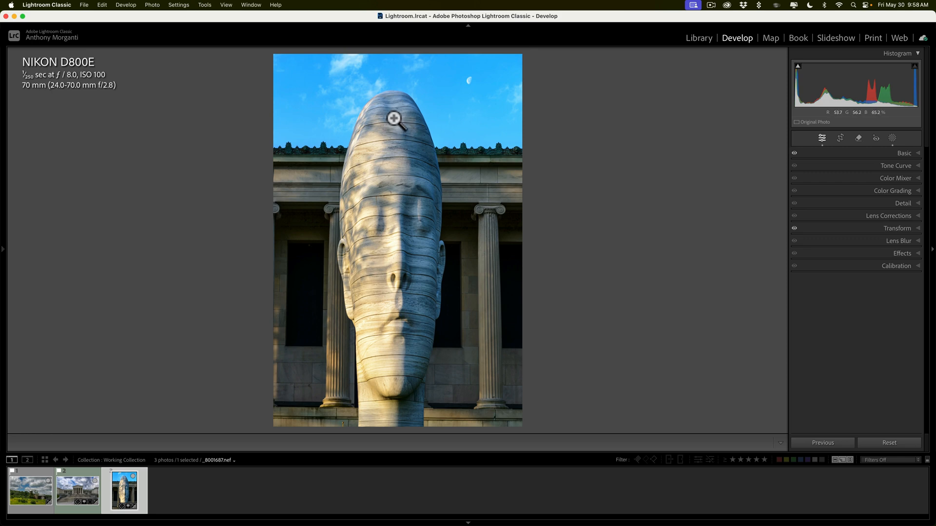
mouse_move(392, 114)
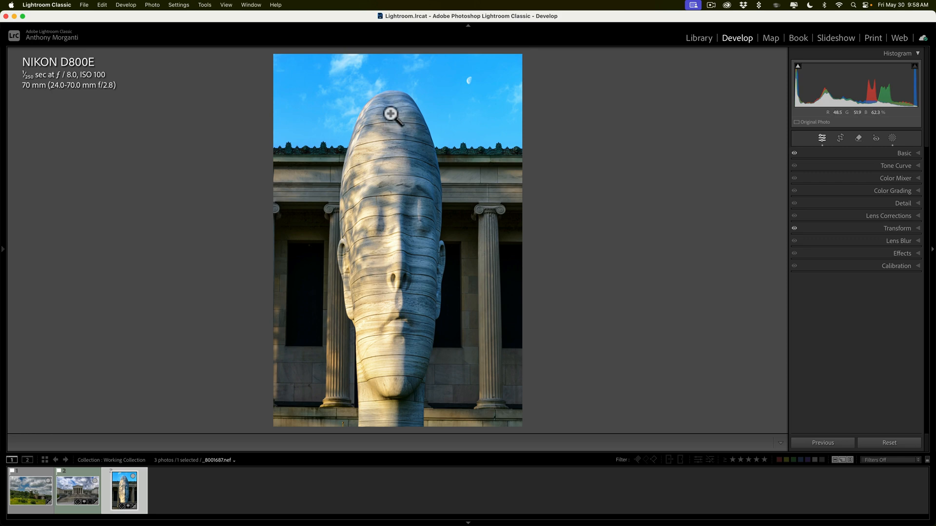